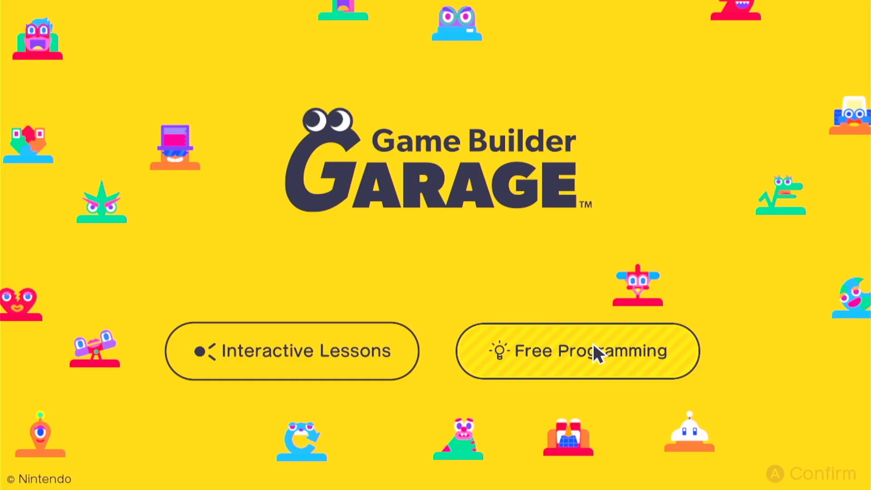
- Choose Free Programming and run the existing game with the purple character
{"action": "left_click", "coordinate": [577, 351]}
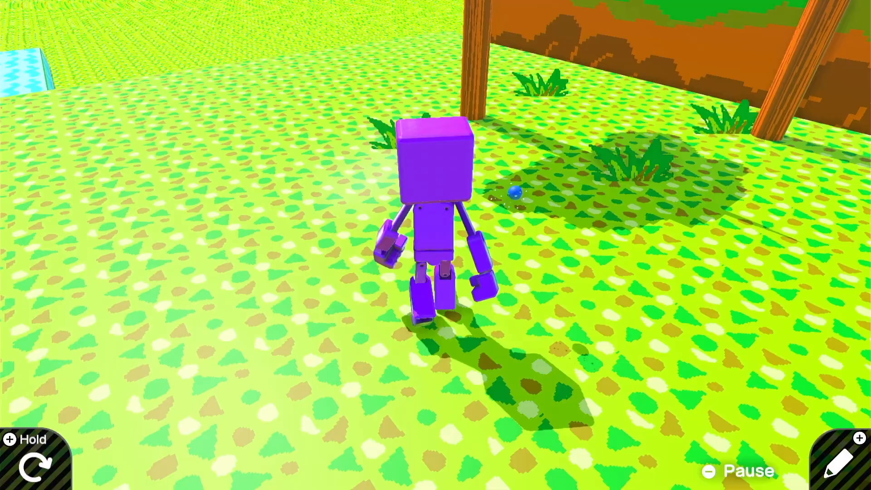
- Pause the running TLOA game to reach its menu
{"action": "left_click", "coordinate": [743, 469]}
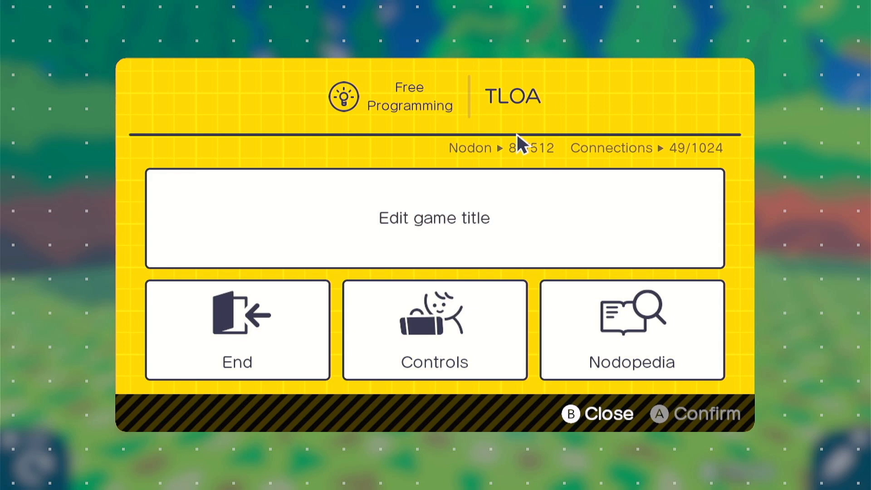
{"action": "mouse_move", "coordinate": [528, 136]}
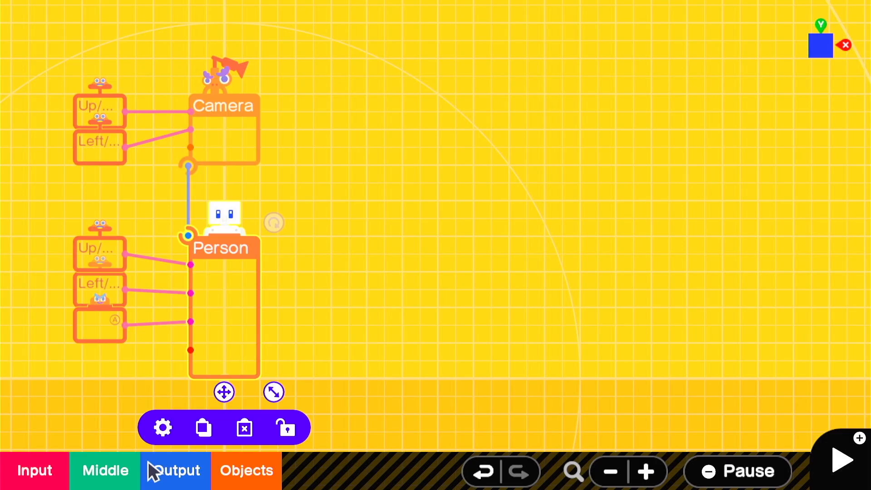
- Review Person settings, then add a Sphere tied by String Connector and review its colors
{"action": "left_click", "coordinate": [161, 427]}
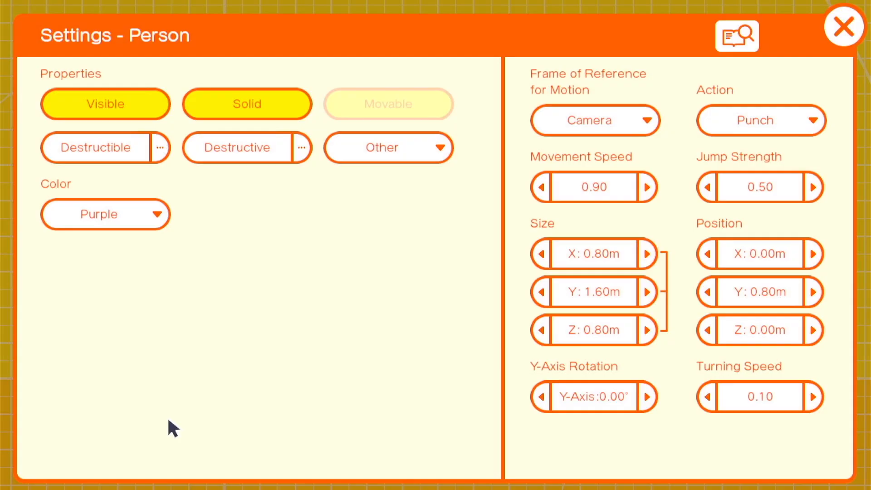
{"action": "left_click", "coordinate": [843, 27]}
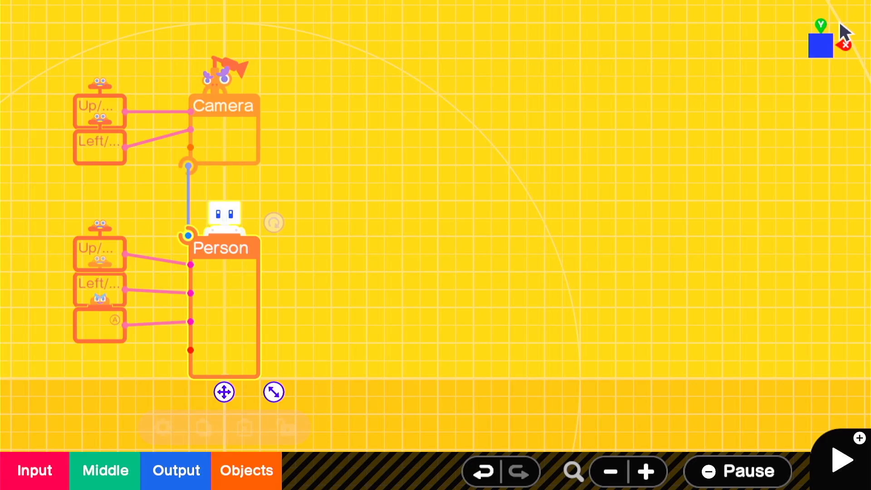
{"action": "left_click", "coordinate": [245, 470]}
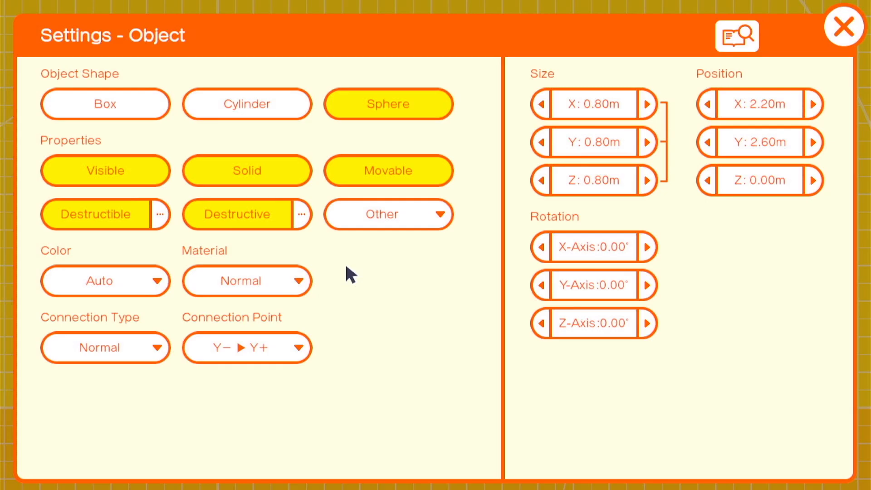
{"action": "left_click", "coordinate": [99, 280]}
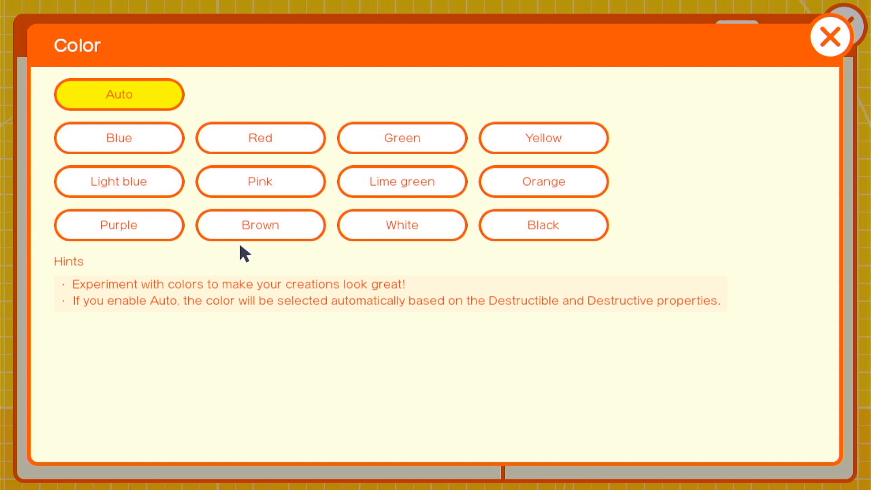
{"action": "left_click", "coordinate": [830, 36]}
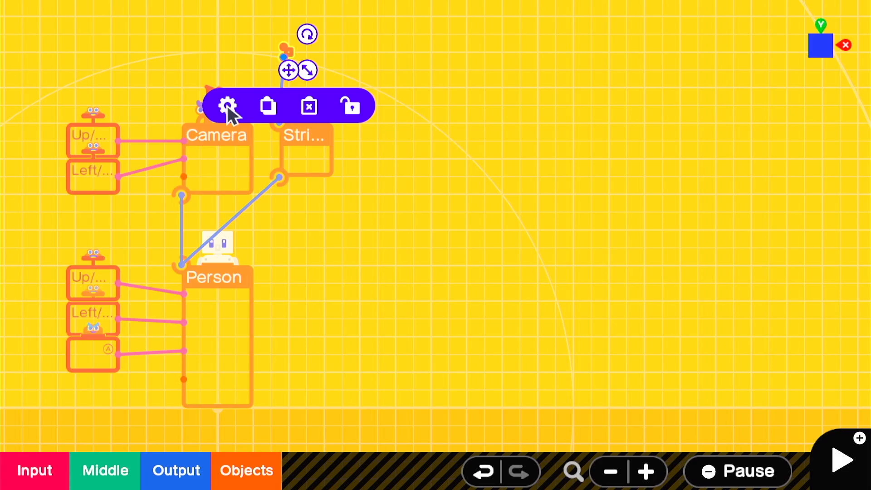
- Inspect the String Connector's settings and close them
{"action": "left_click", "coordinate": [226, 105]}
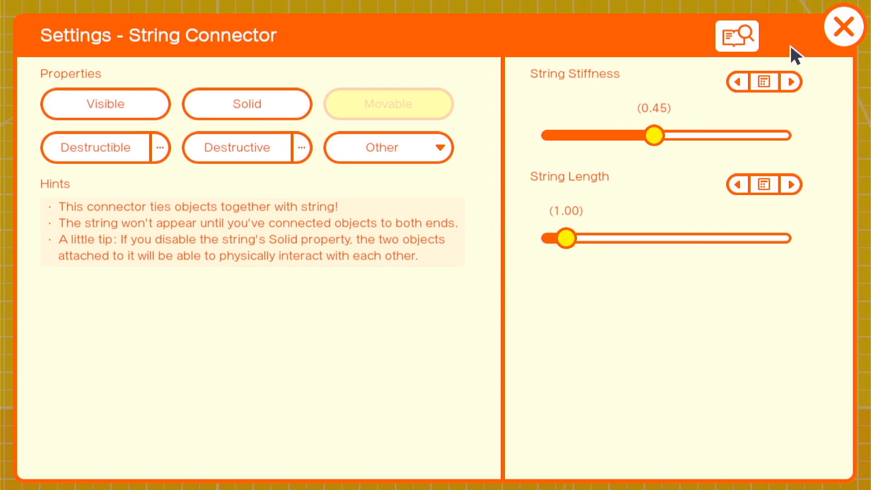
{"action": "left_click", "coordinate": [843, 26]}
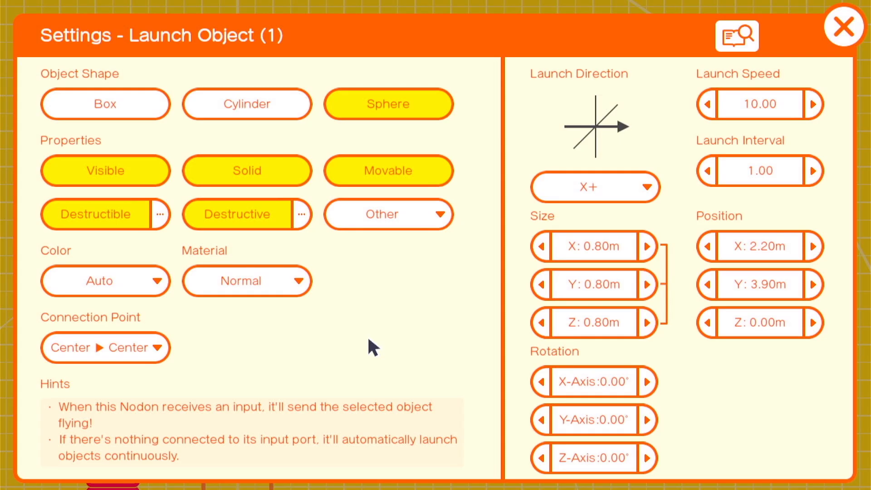
{"action": "mouse_move", "coordinate": [275, 127]}
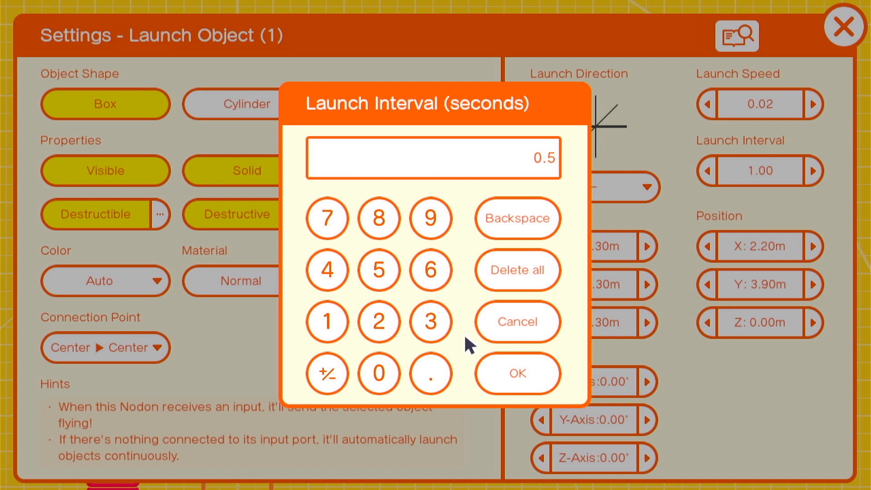
- Confirm the box launcher's 0.5-second launch interval
{"action": "left_click", "coordinate": [516, 323]}
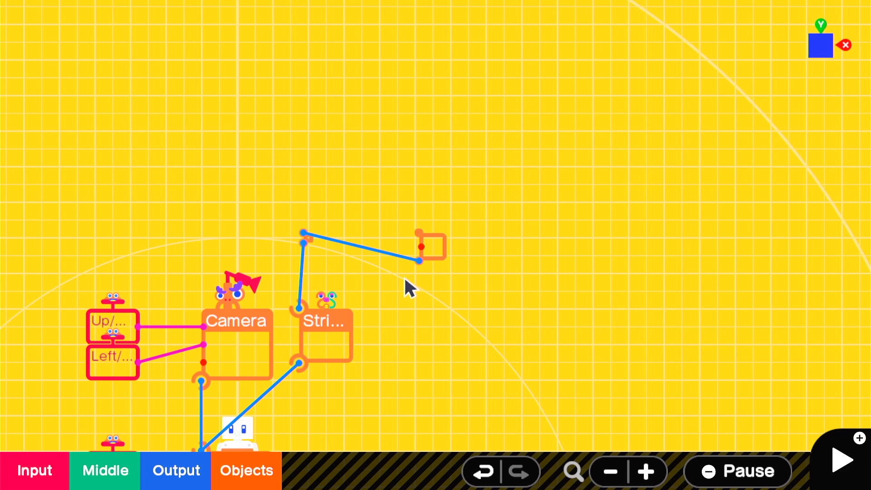
- Draw cyan speckle patterns in two new Texture Nodons and start a test run
{"action": "left_click", "coordinate": [430, 244]}
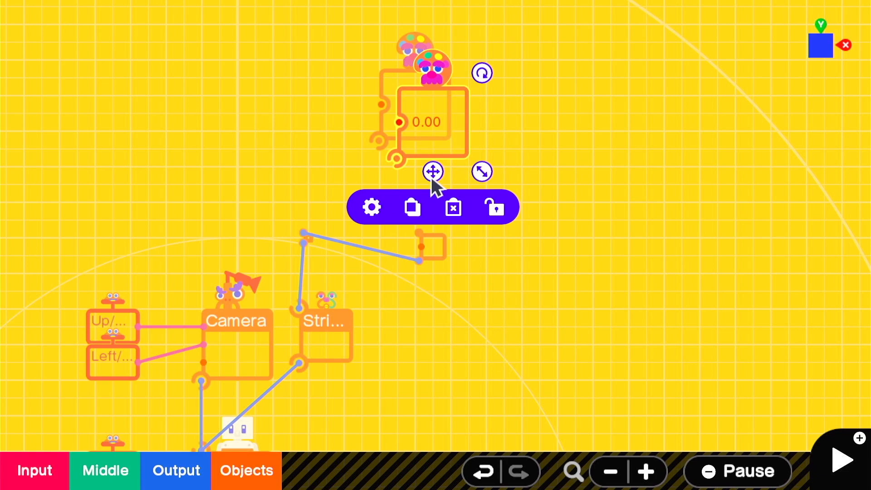
{"action": "left_click", "coordinate": [371, 207]}
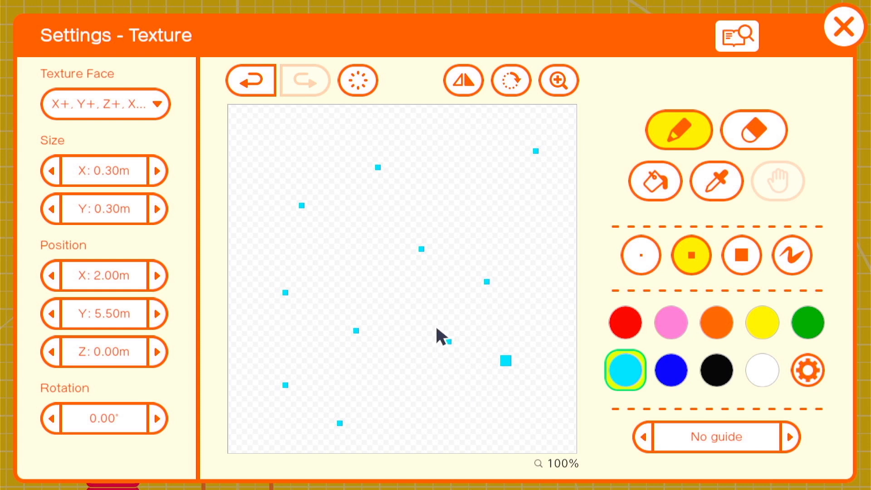
{"action": "left_click", "coordinate": [843, 26]}
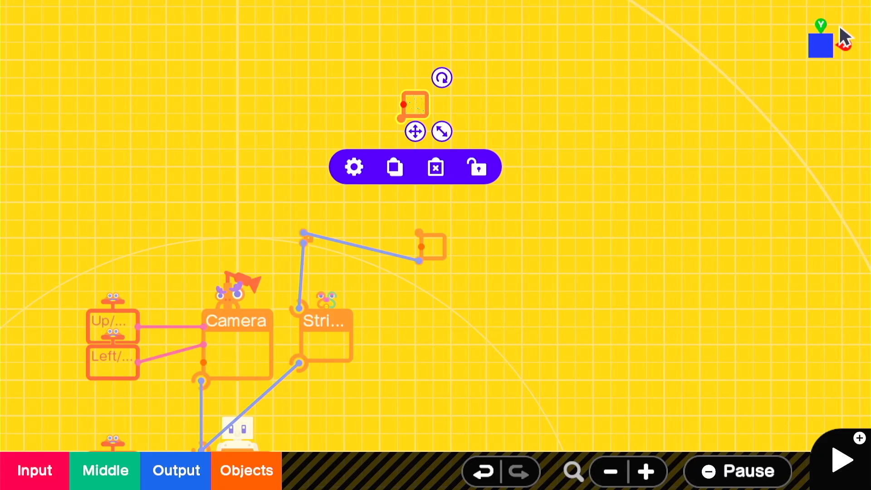
{"action": "left_click", "coordinate": [354, 166]}
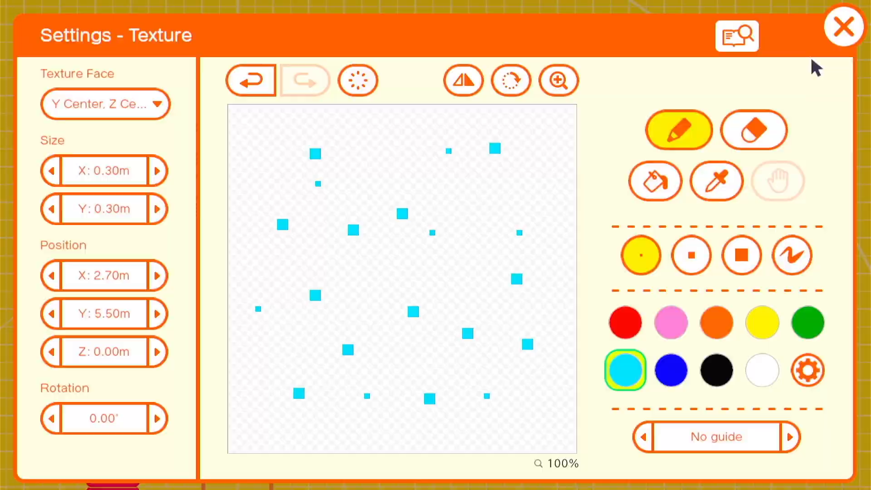
{"action": "left_click", "coordinate": [843, 27]}
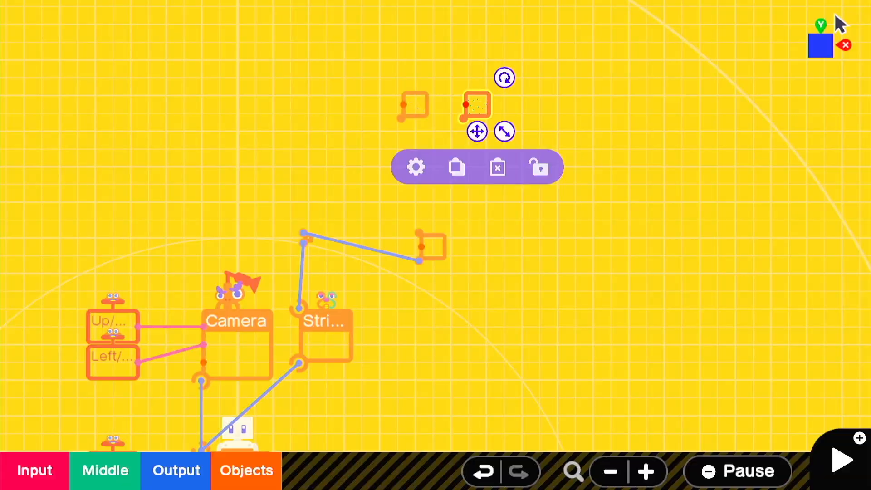
{"action": "left_click", "coordinate": [841, 460]}
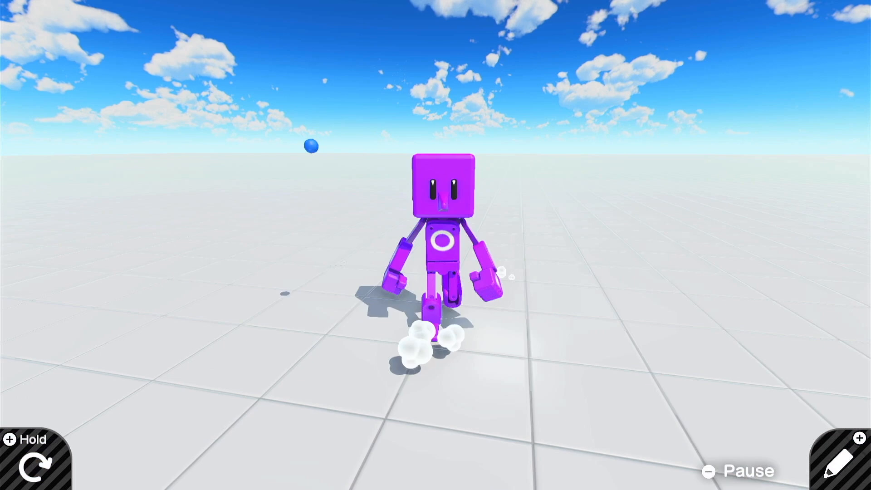
- Set the Timer to a 0.5-second delay, review the Counter, and run the game again
{"action": "left_click", "coordinate": [838, 470]}
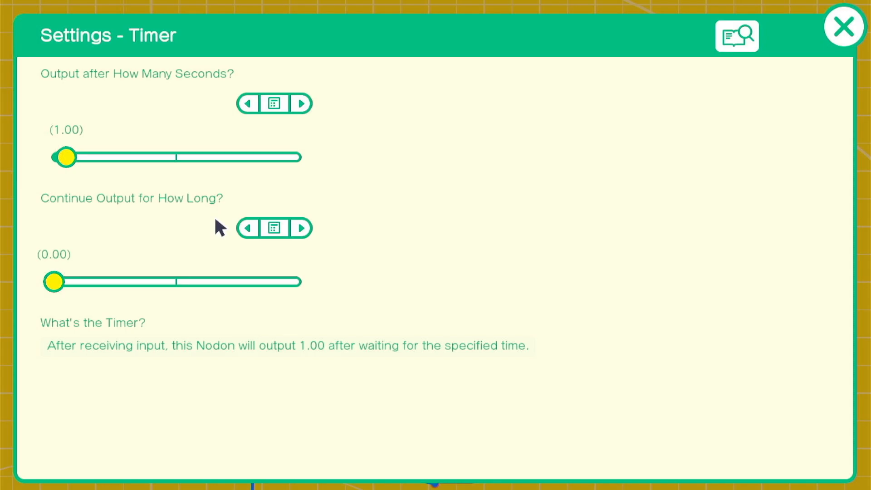
{"action": "left_click", "coordinate": [274, 103]}
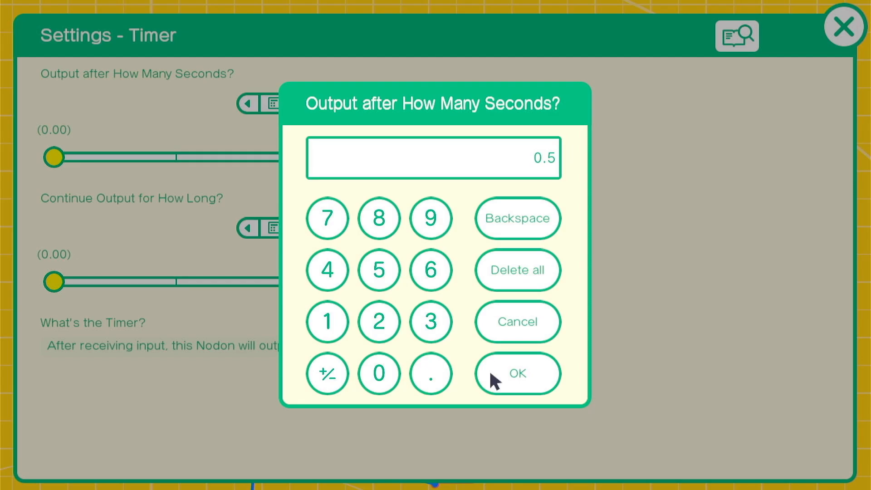
{"action": "left_click", "coordinate": [516, 372]}
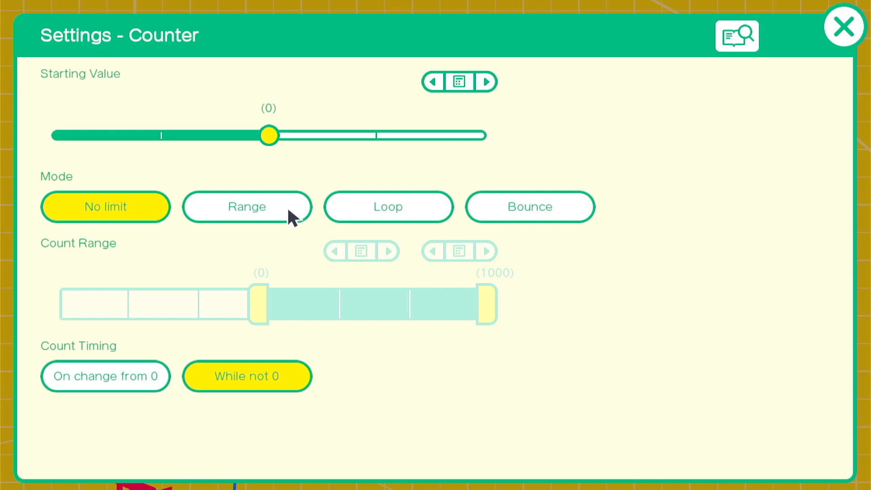
{"action": "left_click", "coordinate": [843, 26]}
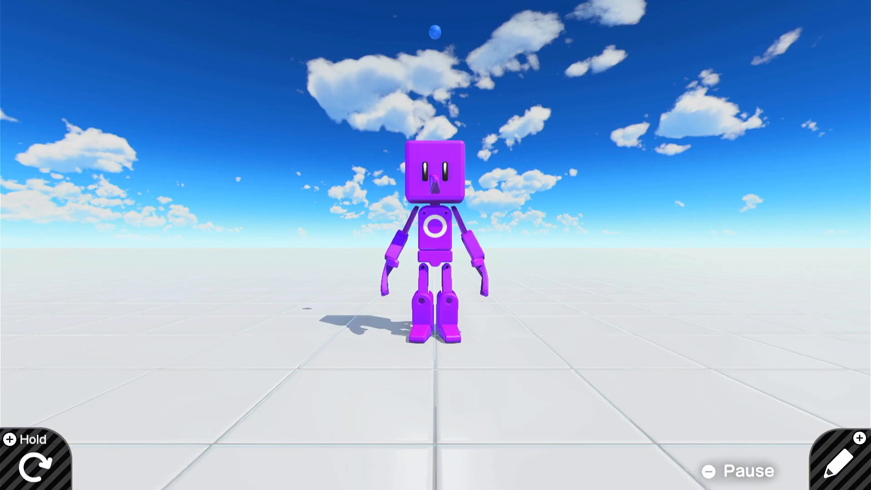
{"action": "mouse_move", "coordinate": [841, 466]}
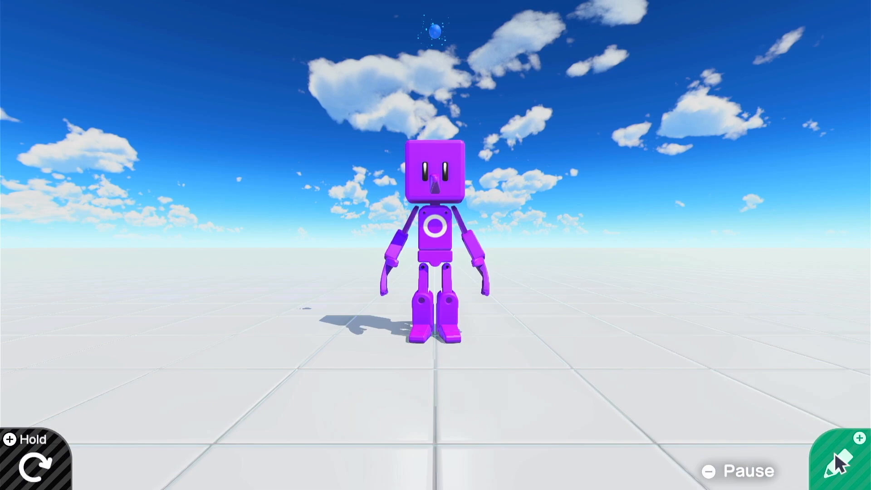
{"action": "left_click", "coordinate": [841, 455]}
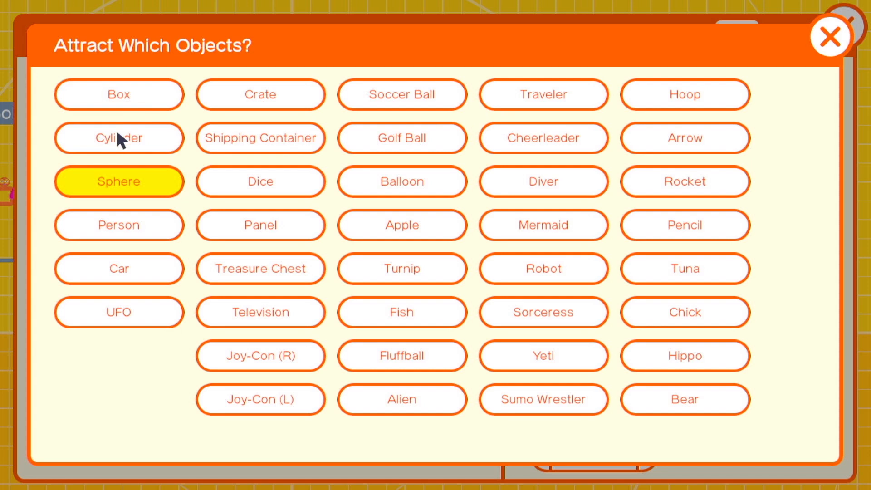
- Switch the Attract Nodon from Sphere to Cylinder objects
{"action": "left_click", "coordinate": [830, 35]}
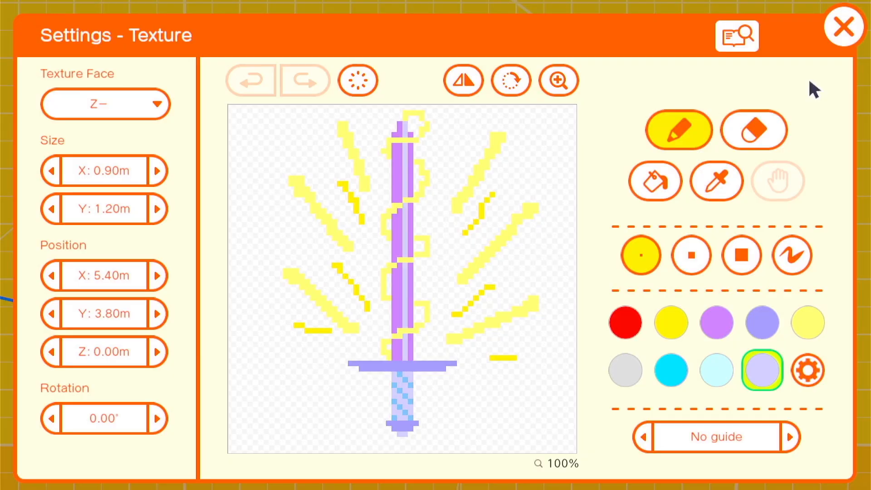
- Close the sword texture and browse the Simple Objects shapes
{"action": "left_click", "coordinate": [843, 27]}
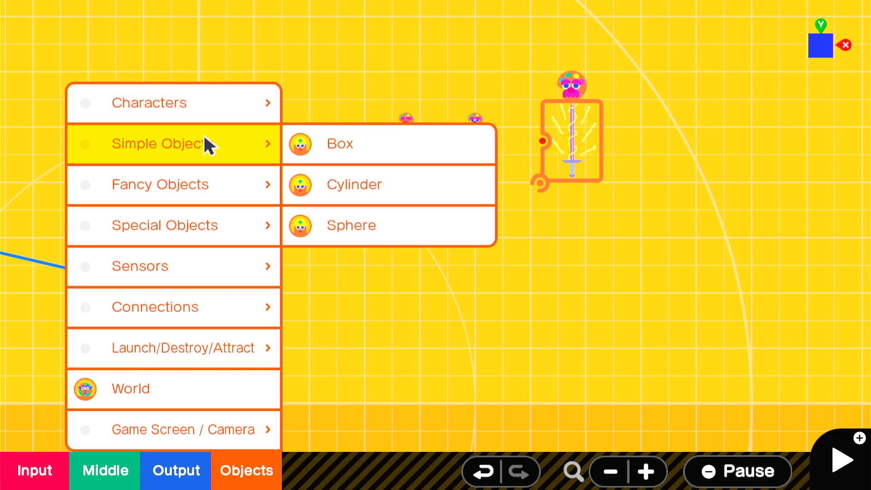
{"action": "left_click", "coordinate": [338, 143]}
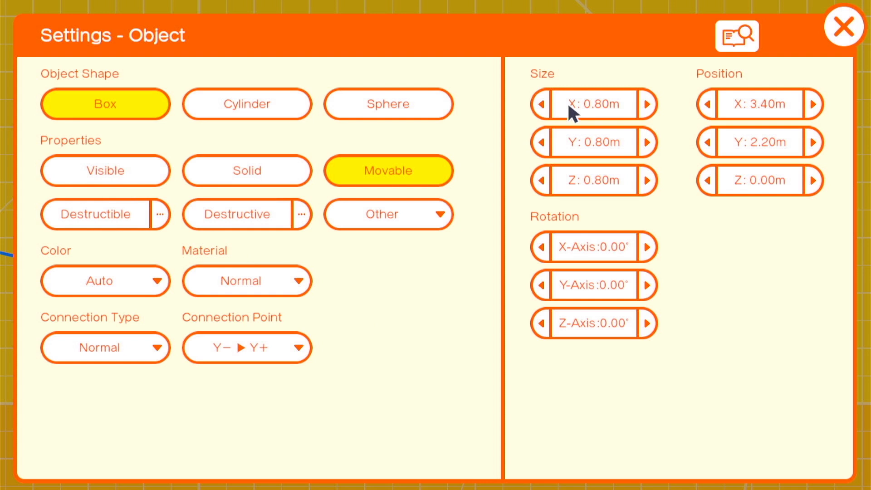
- Resize the sword box to 0.40 m X by 0.10 m Z and check its connection point
{"action": "left_click", "coordinate": [539, 180]}
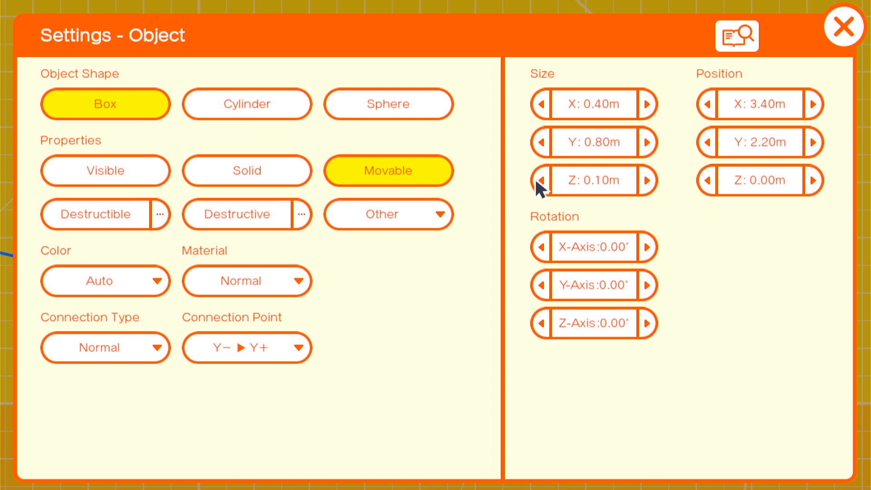
{"action": "left_click", "coordinate": [246, 348]}
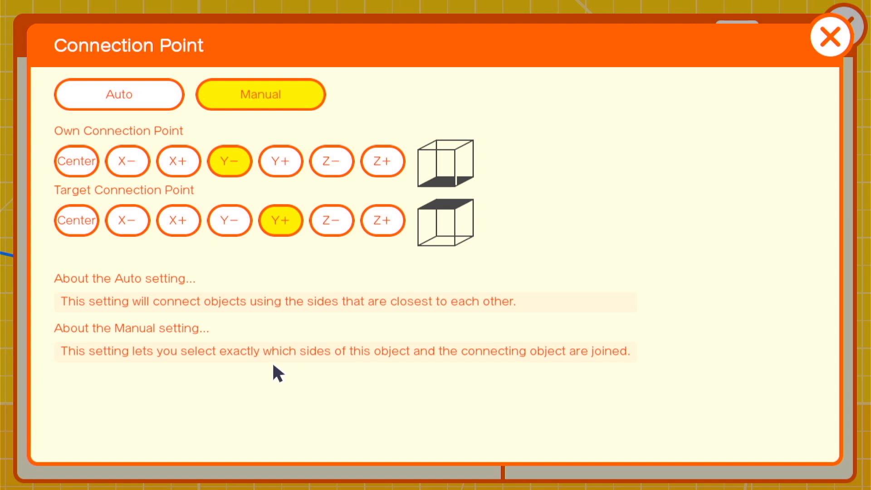
{"action": "left_click", "coordinate": [828, 36]}
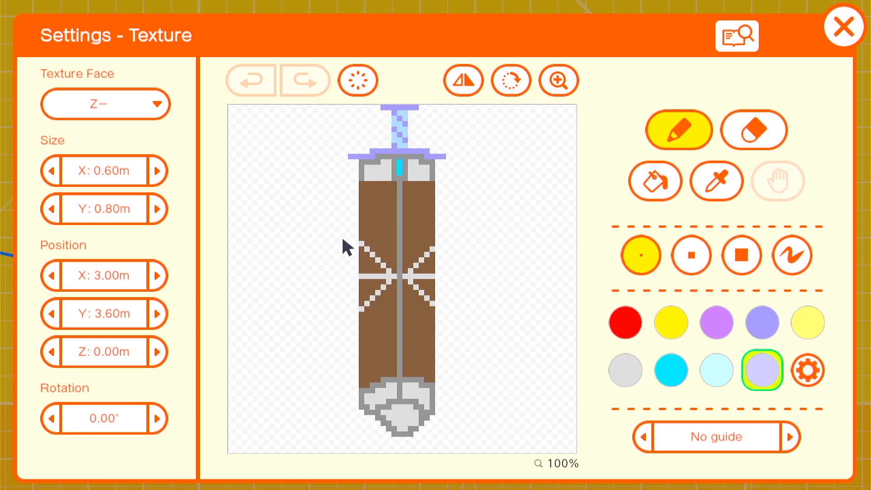
{"action": "mouse_move", "coordinate": [103, 183]}
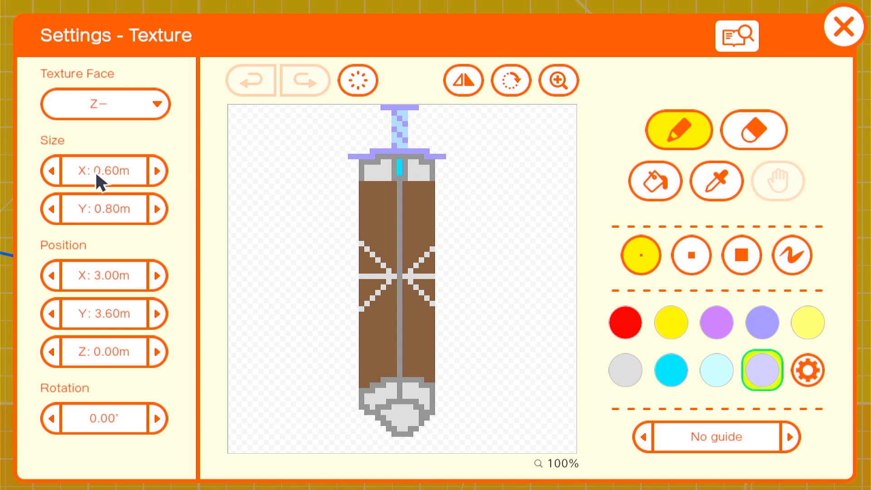
{"action": "left_click", "coordinate": [844, 27]}
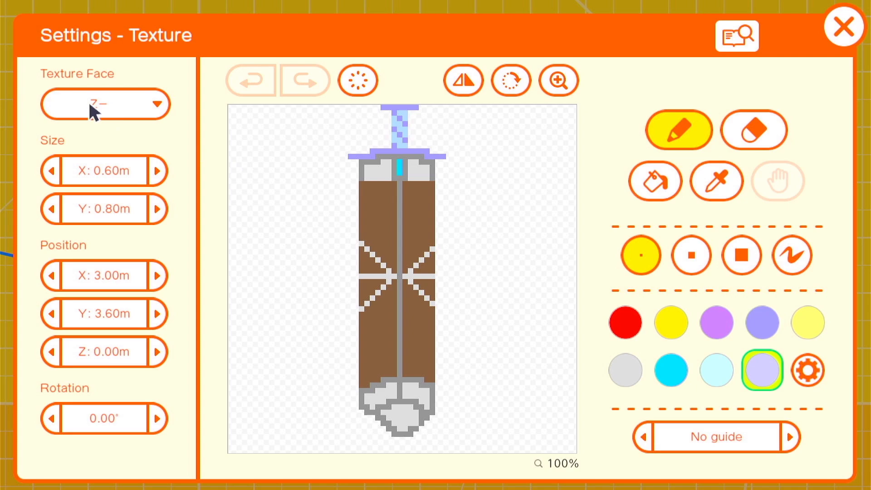
{"action": "left_click", "coordinate": [843, 27]}
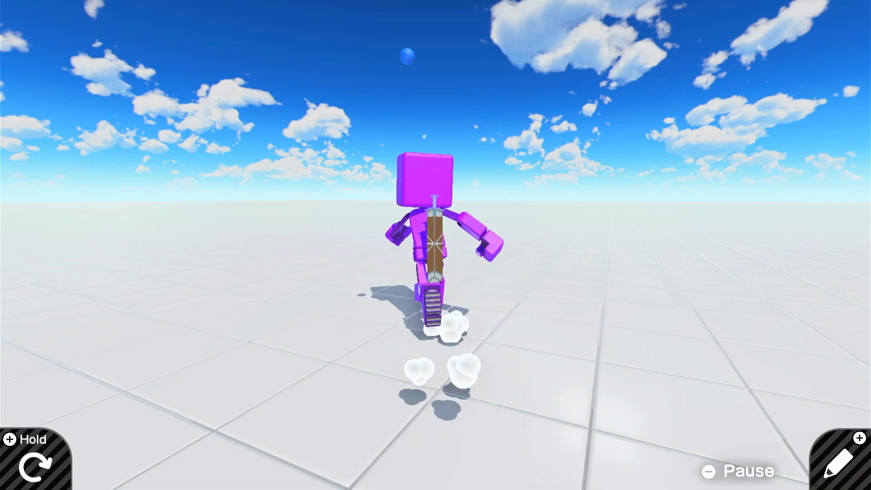
- Test-play to check the sheathed sword on the back, then place a Counter Nodon beside the Flag
{"action": "left_click", "coordinate": [838, 459]}
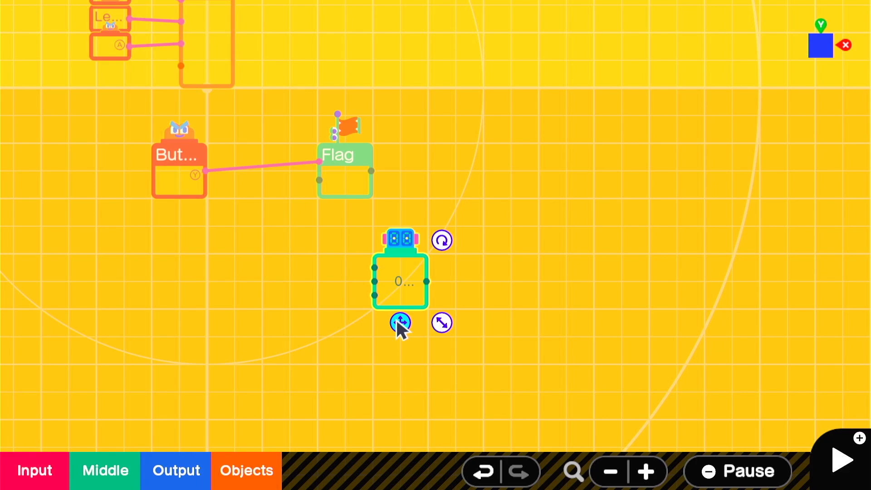
- Set the Counter to range 0–25 counting while not 0, fed by the Flag, with Constant 1.00
{"action": "left_click", "coordinate": [399, 322]}
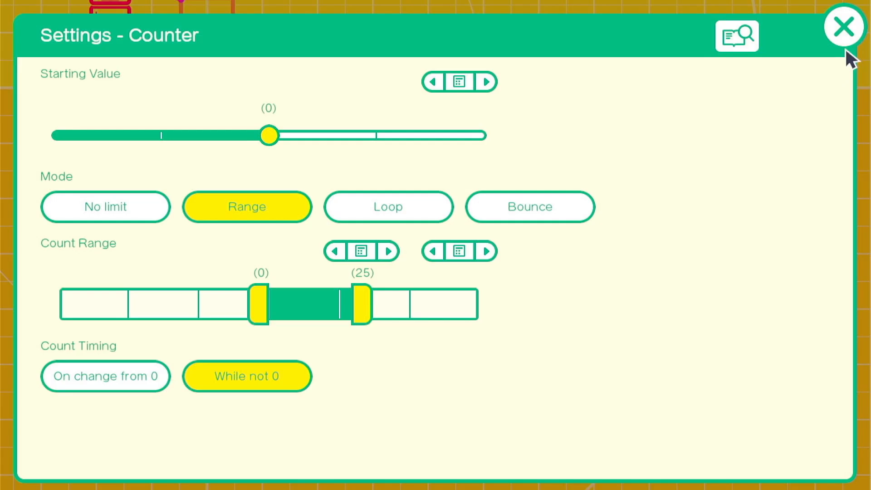
{"action": "left_click", "coordinate": [843, 26]}
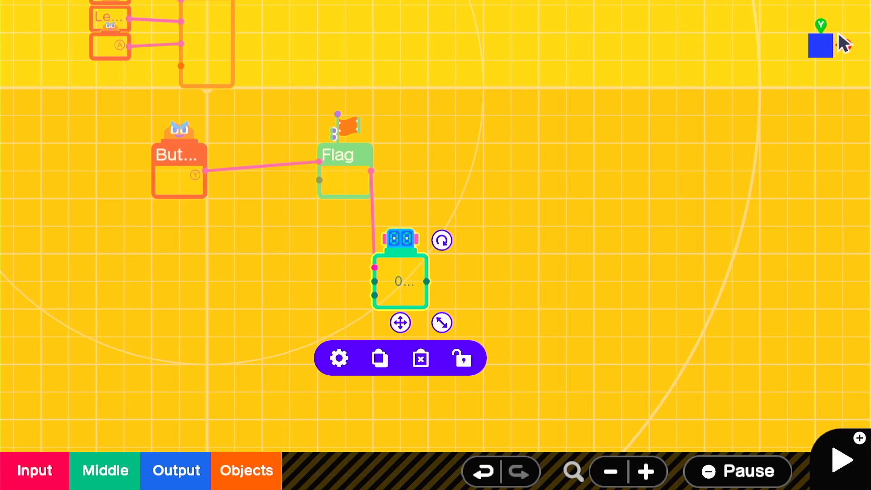
{"action": "left_click", "coordinate": [339, 356]}
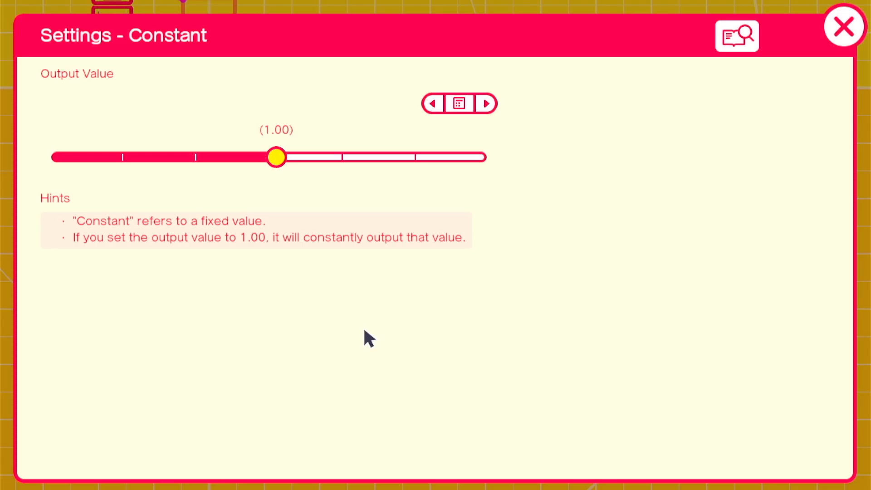
{"action": "left_click", "coordinate": [459, 103]}
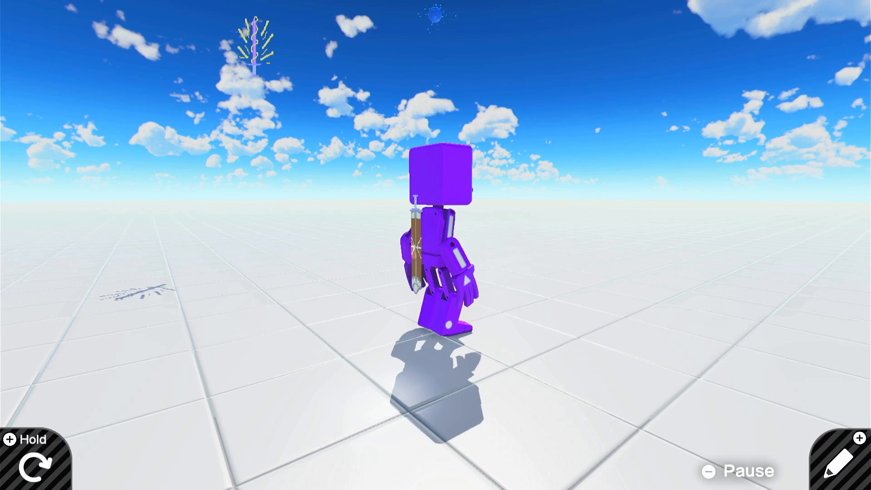
- Add Play Sound Nodons for Man voice 'Ha!', whoosh and slice, fed from Wormhole A
{"action": "left_click", "coordinate": [839, 463]}
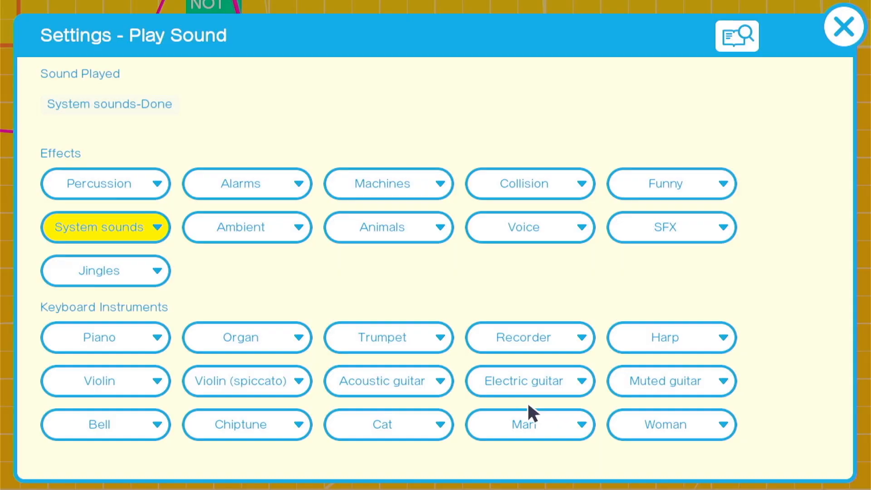
{"action": "left_click", "coordinate": [844, 26]}
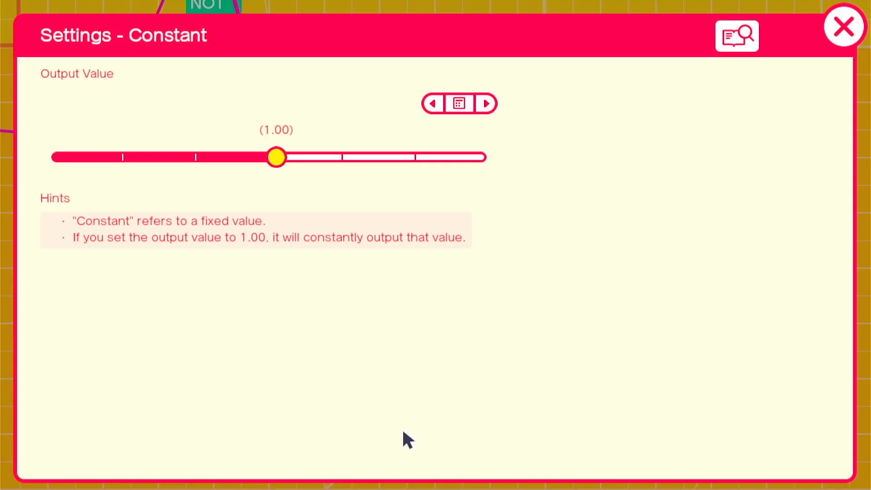
{"action": "left_click", "coordinate": [843, 26]}
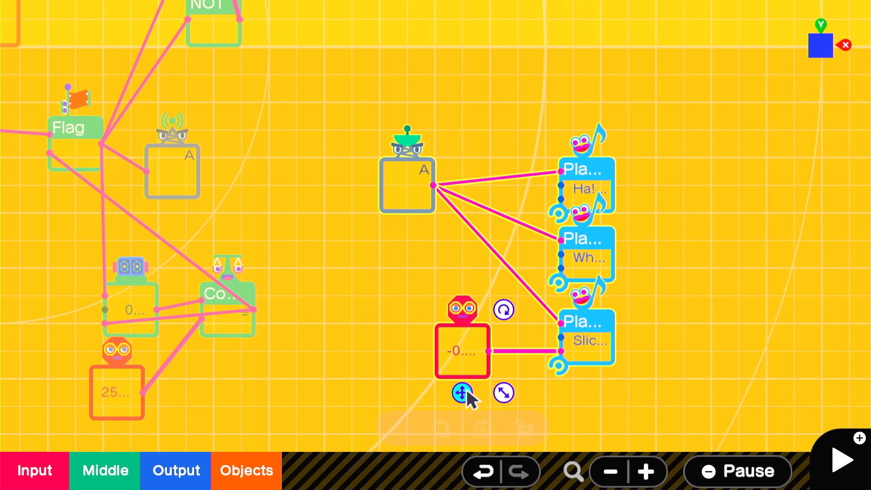
{"action": "left_click", "coordinate": [246, 469]}
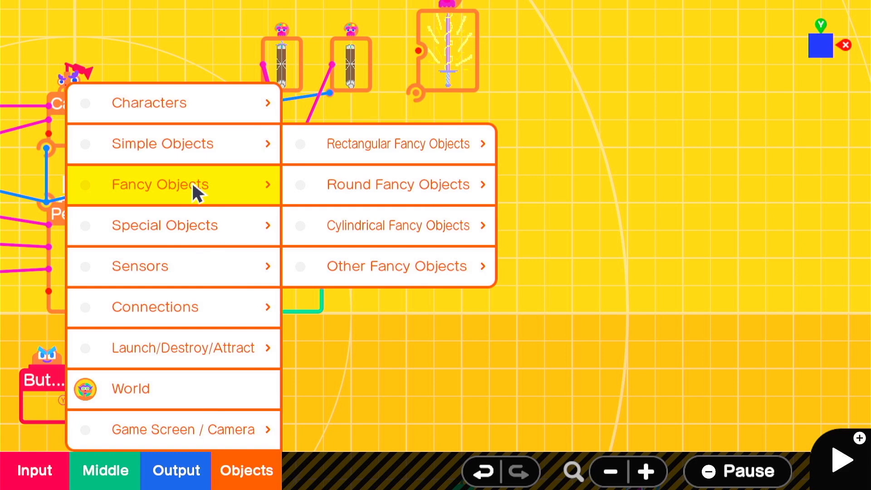
- Attach an invisible, non-solid Arrow Fancy Object to the Person carrying the slash texture, then test
{"action": "left_click", "coordinate": [388, 265]}
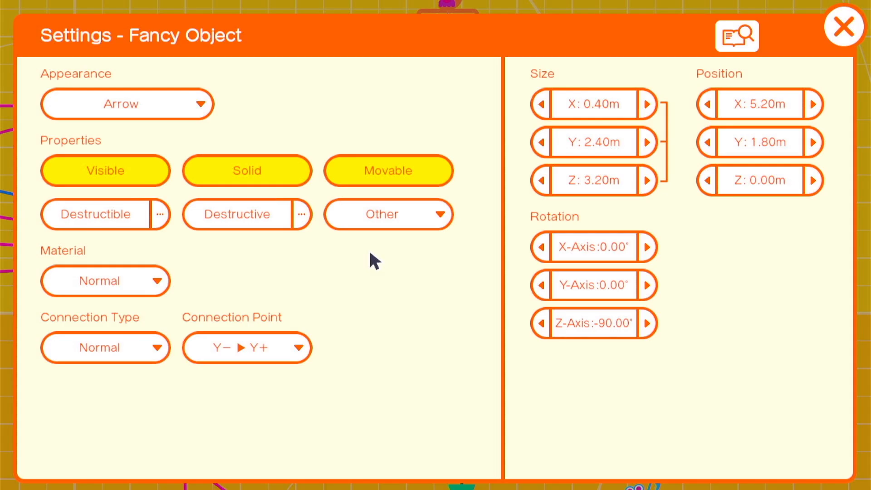
{"action": "left_click", "coordinate": [105, 170]}
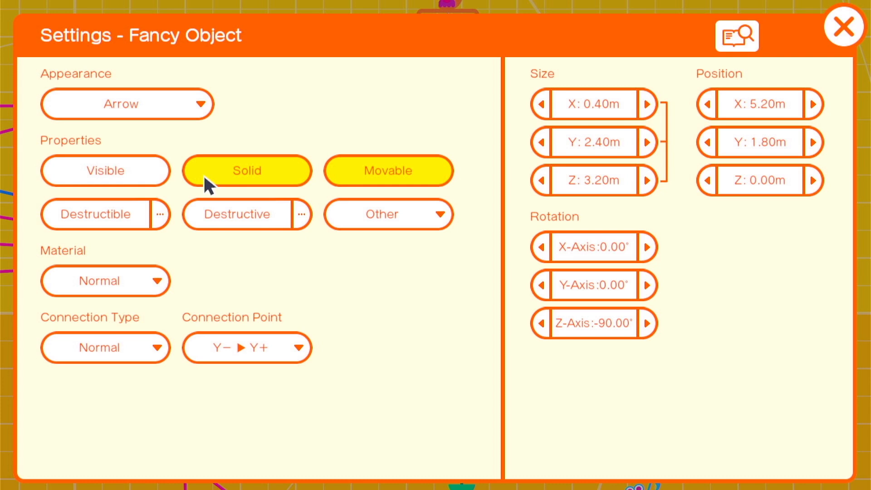
{"action": "left_click", "coordinate": [593, 104]}
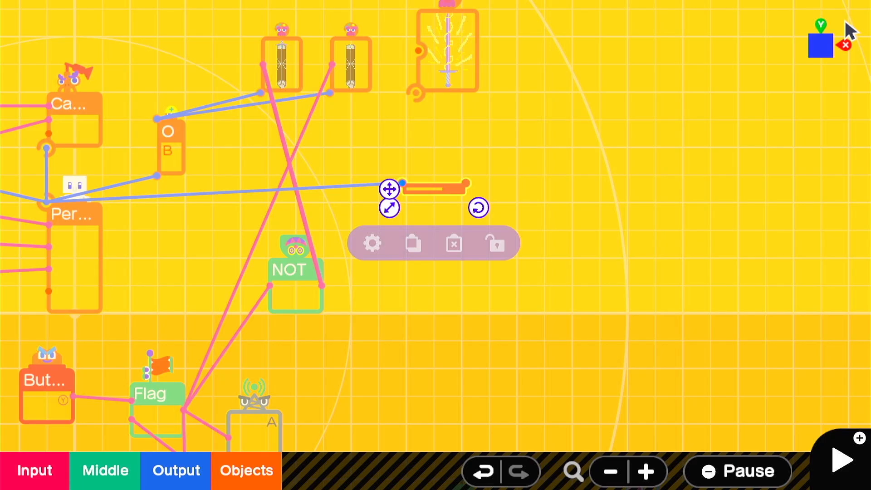
{"action": "left_click", "coordinate": [567, 194]}
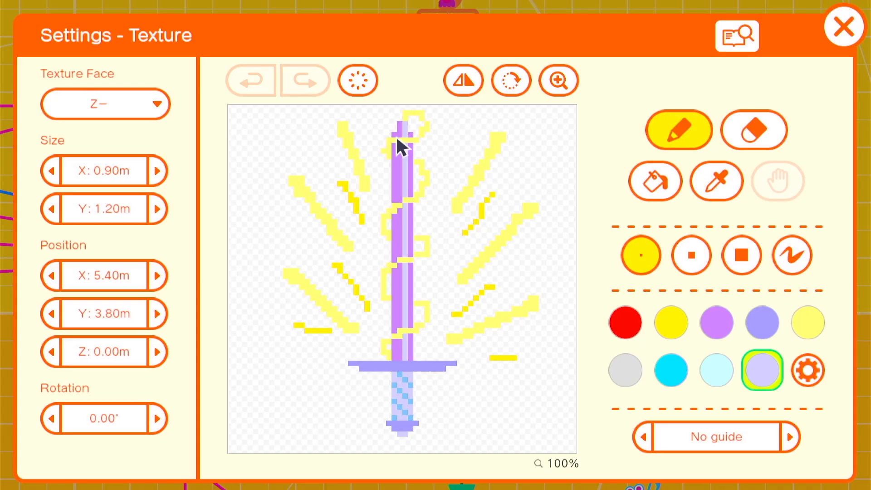
{"action": "left_click", "coordinate": [843, 27]}
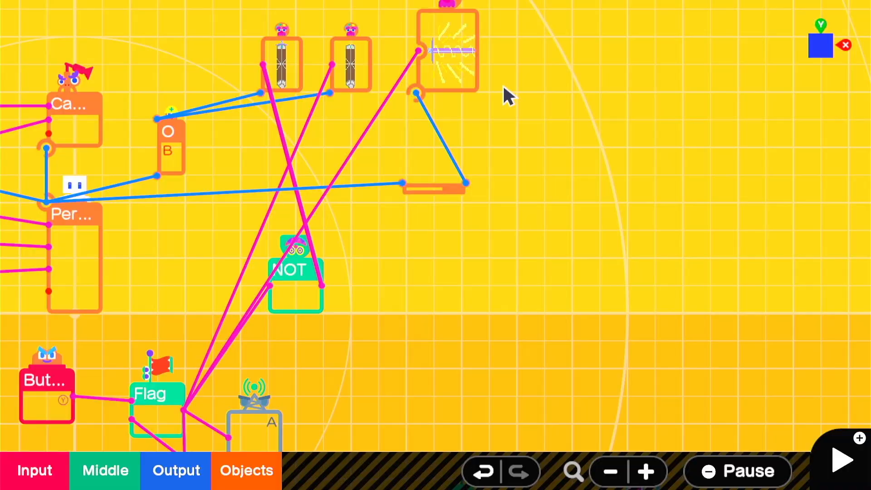
{"action": "left_click", "coordinate": [840, 459]}
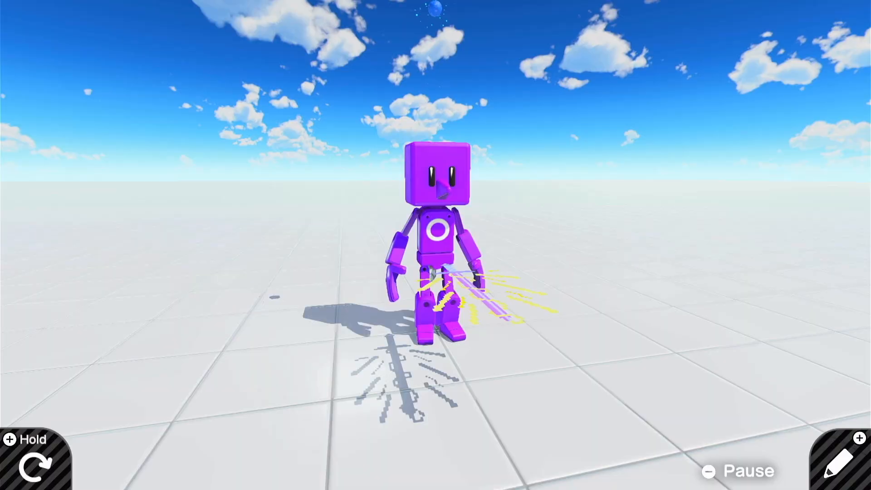
- Size the arrow 0.15/0.90/1.20 with Solid off, and route Stick inputs through NOT-fed multiply Calculators
{"action": "left_click", "coordinate": [828, 458]}
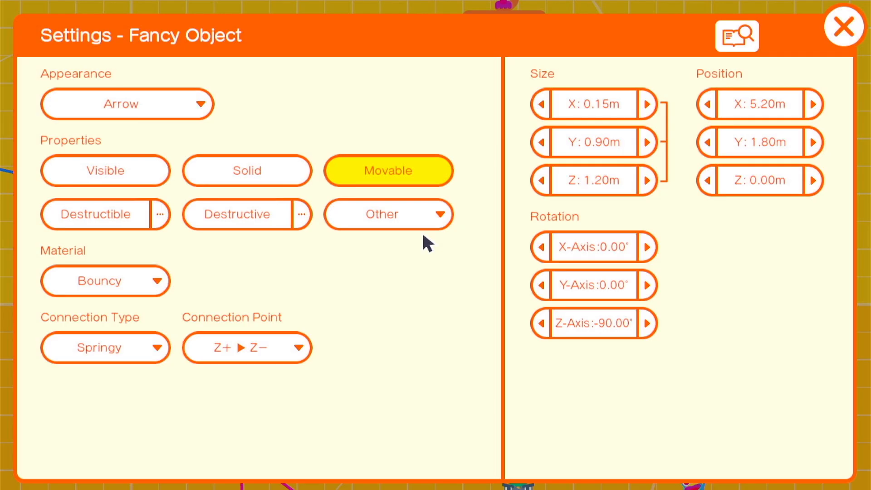
{"action": "left_click", "coordinate": [843, 27]}
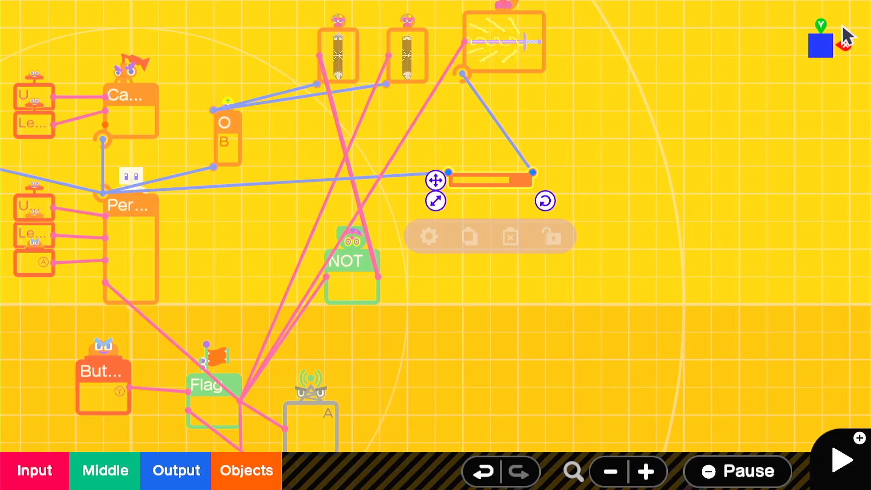
{"action": "left_click", "coordinate": [841, 460]}
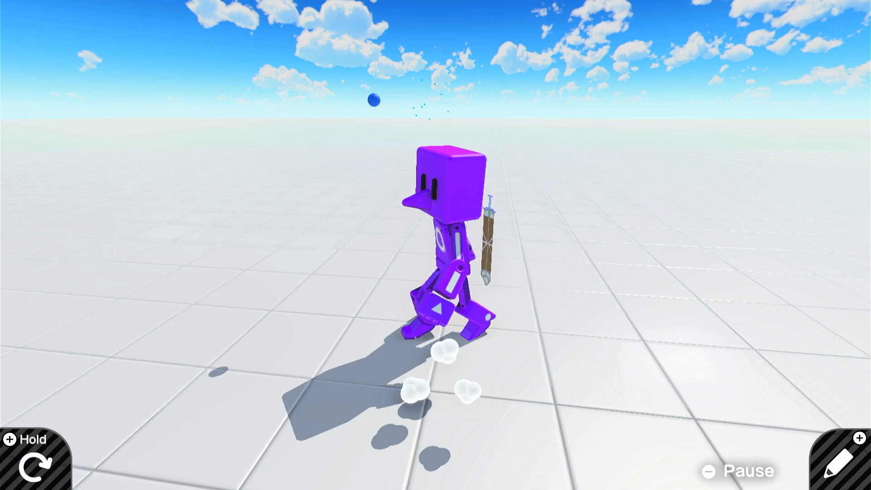
{"action": "left_click", "coordinate": [844, 471]}
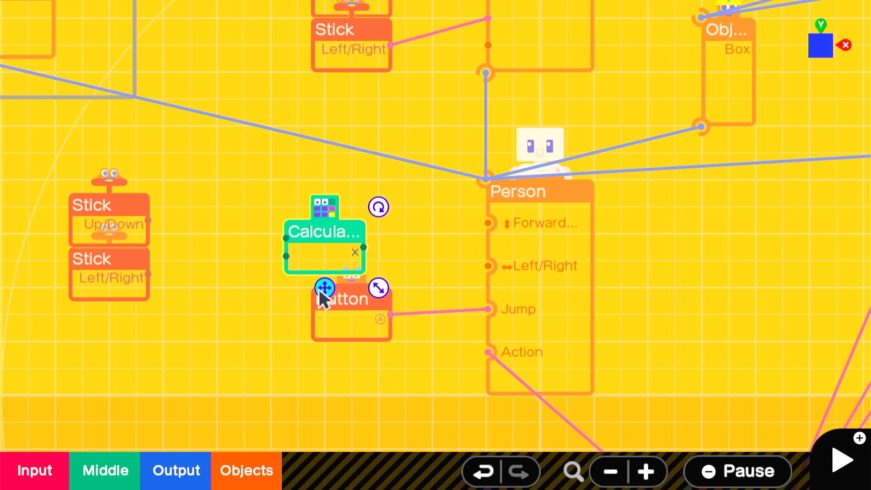
{"action": "left_click", "coordinate": [840, 460]}
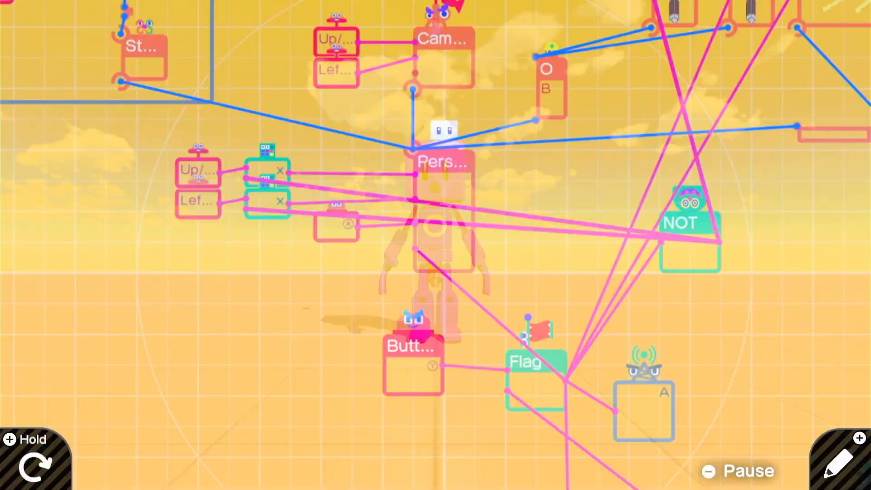